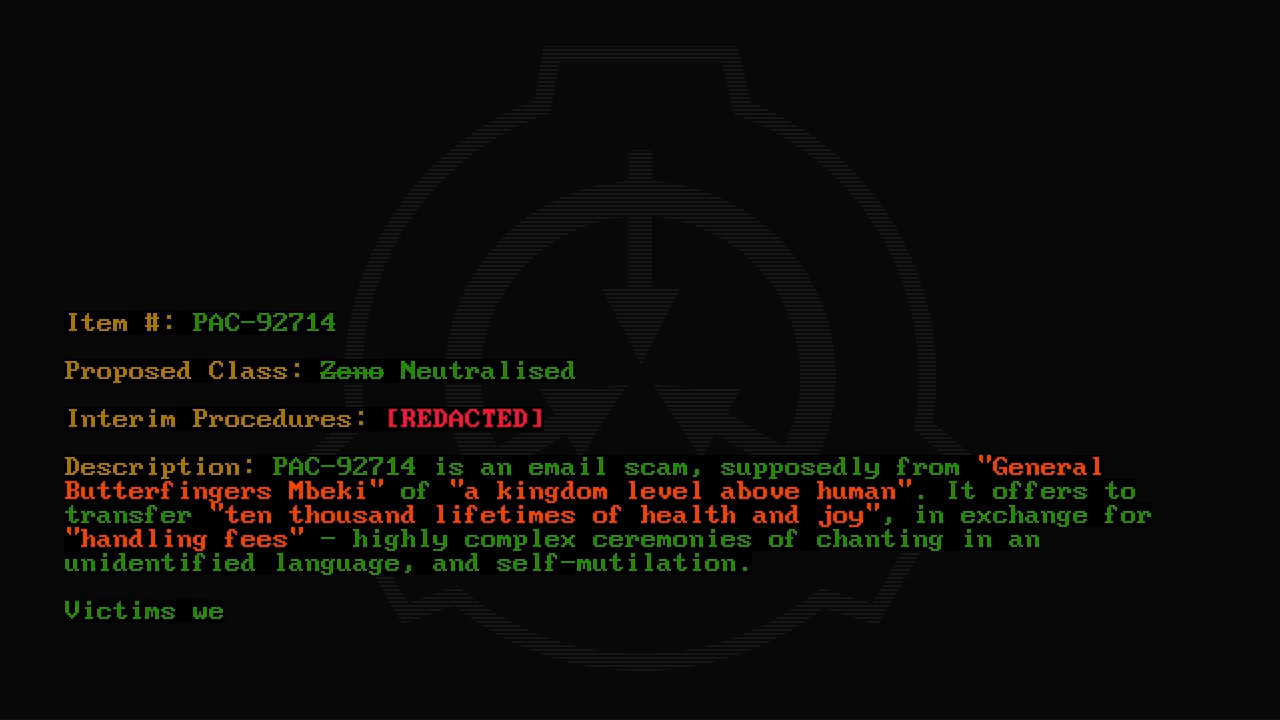
{"action": "type", "text": "re found to have instantly aged 30-90 years following"}
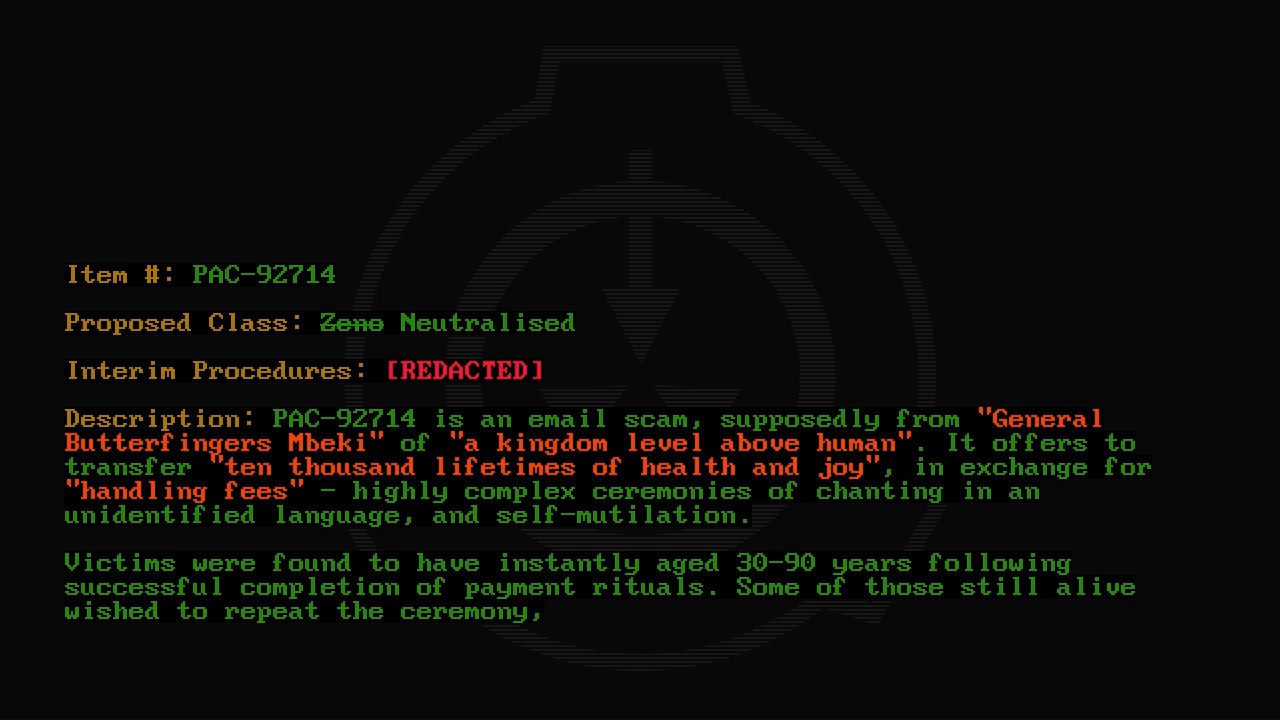
{"action": "type", "text": "hoping this time to receive the"}
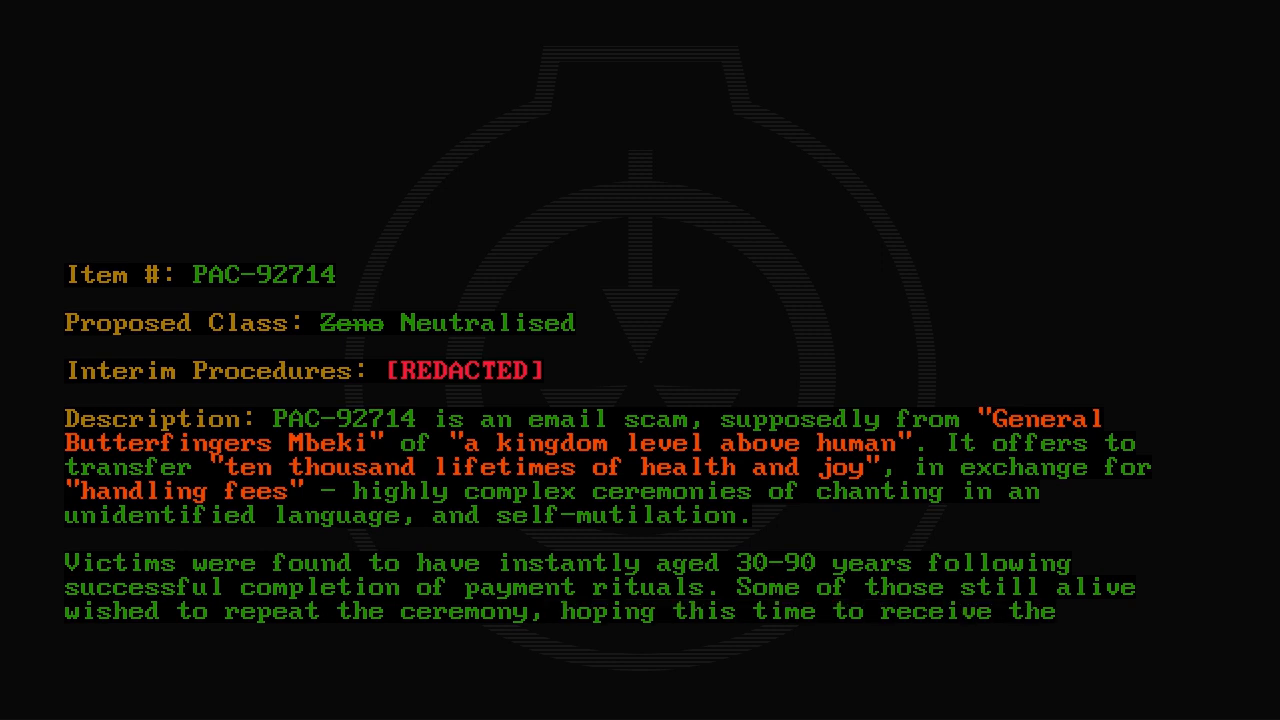
{"action": "scroll", "scroll_direction": "down", "scroll_amount": 3}
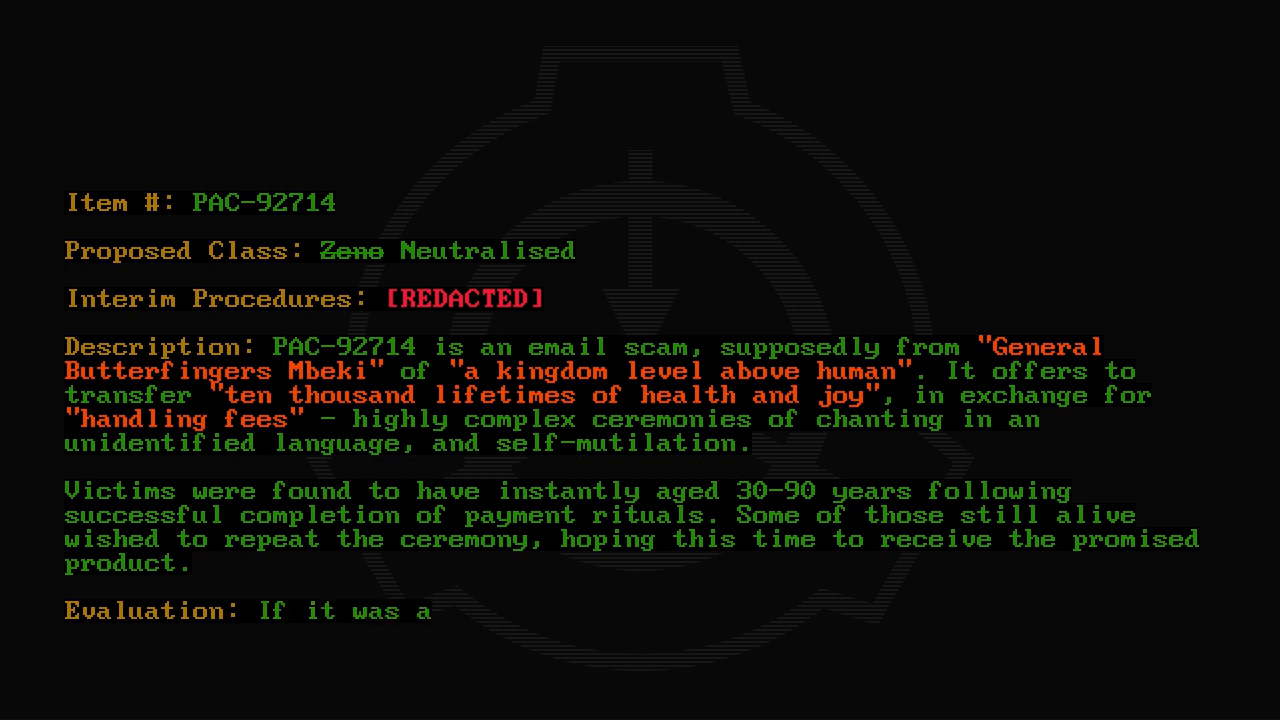
{"action": "type", "text": "genuine anomaly, PAC-11482 seemingly ceased"}
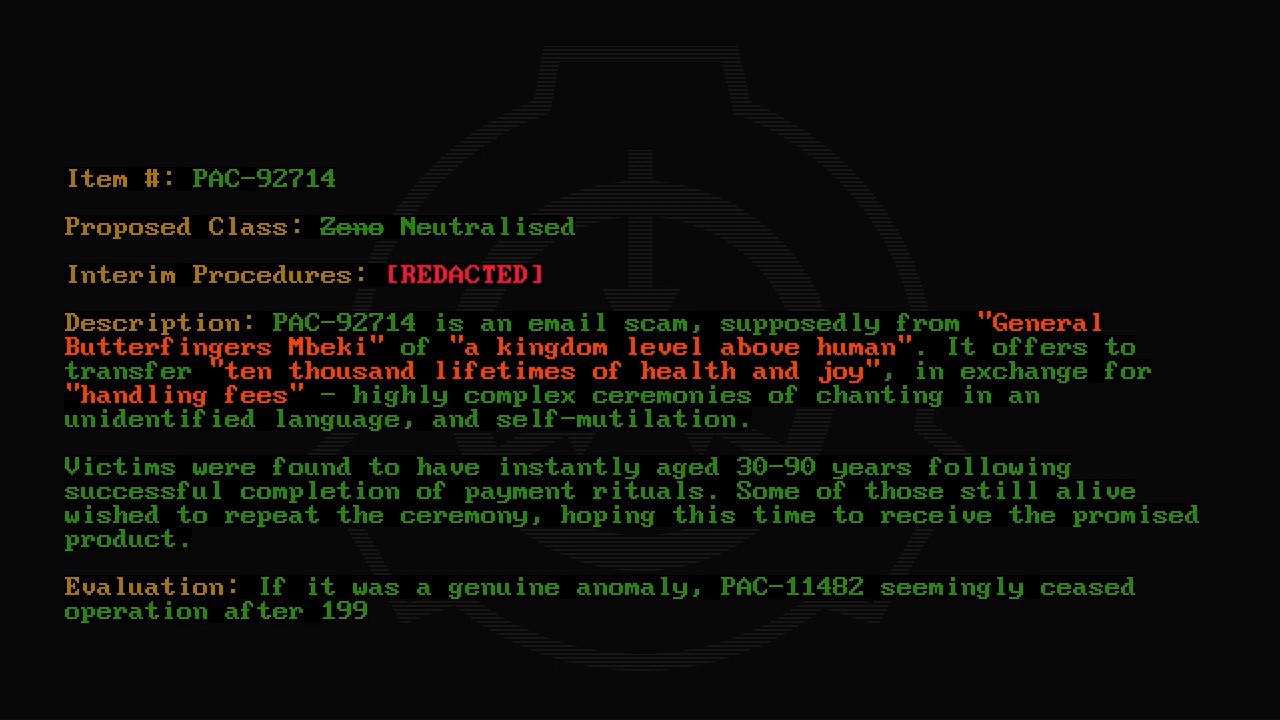
{"action": "type", "text": "8/12/03, when an unknown Go"}
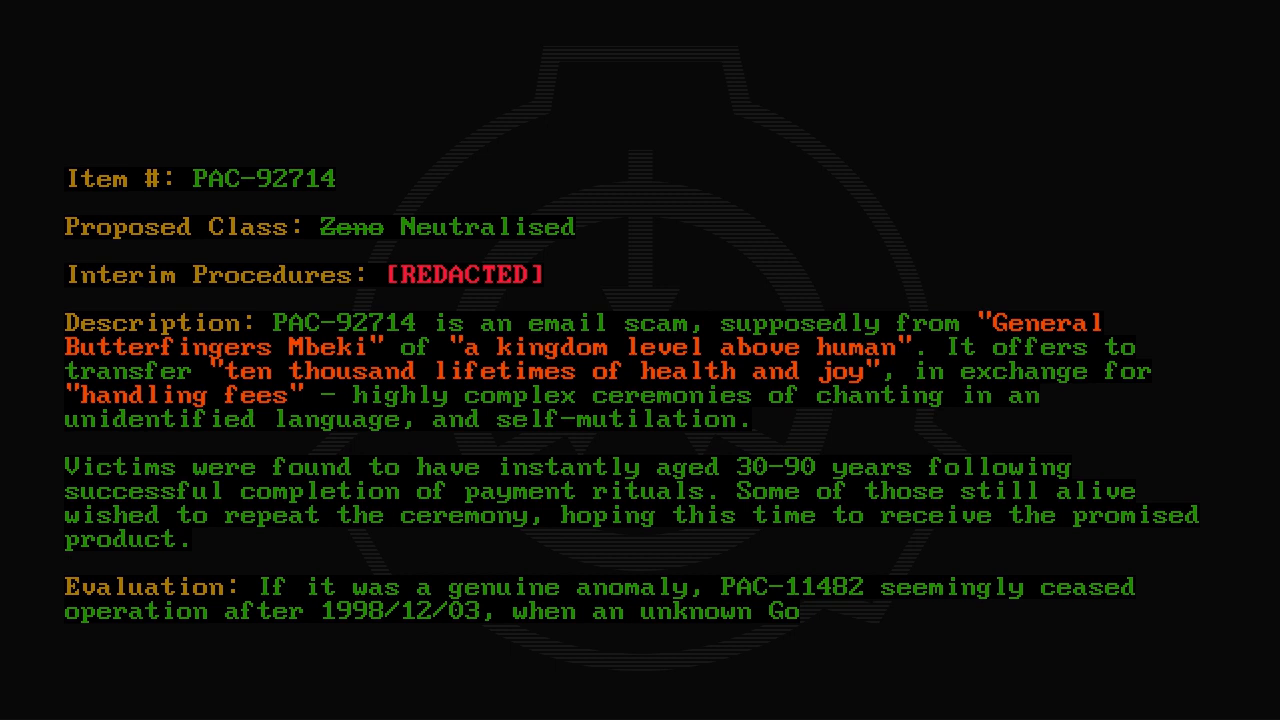
{"action": "scroll", "scroll_direction": "down", "scroll_amount": 3}
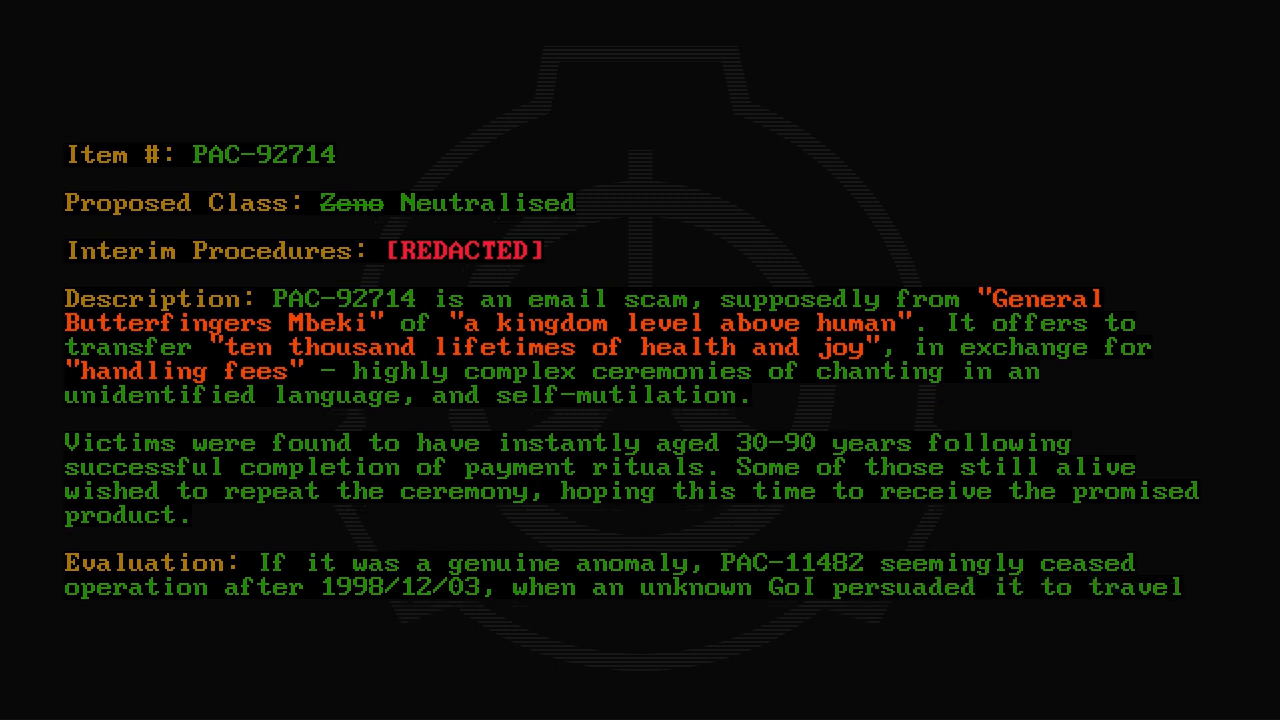
{"action": "type", "text": "\"through many veils\" to collect its payment in person. If"}
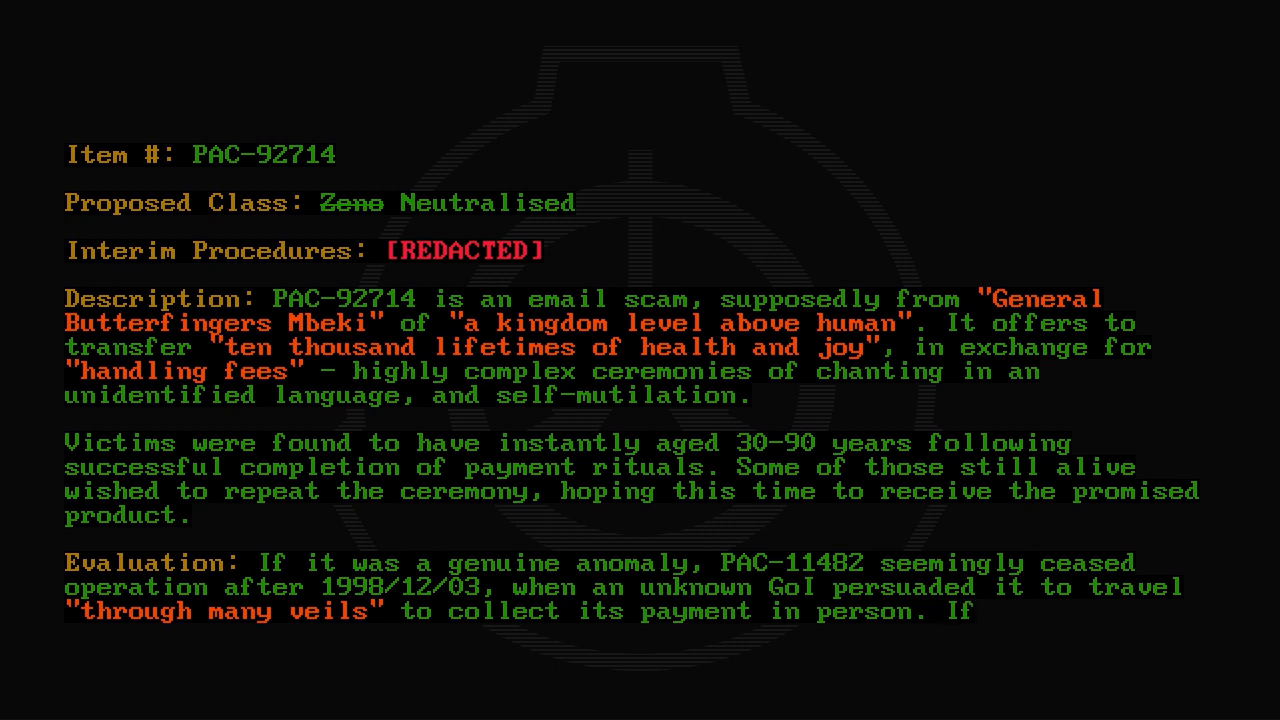
{"action": "scroll", "scroll_direction": "down", "scroll_amount": 3}
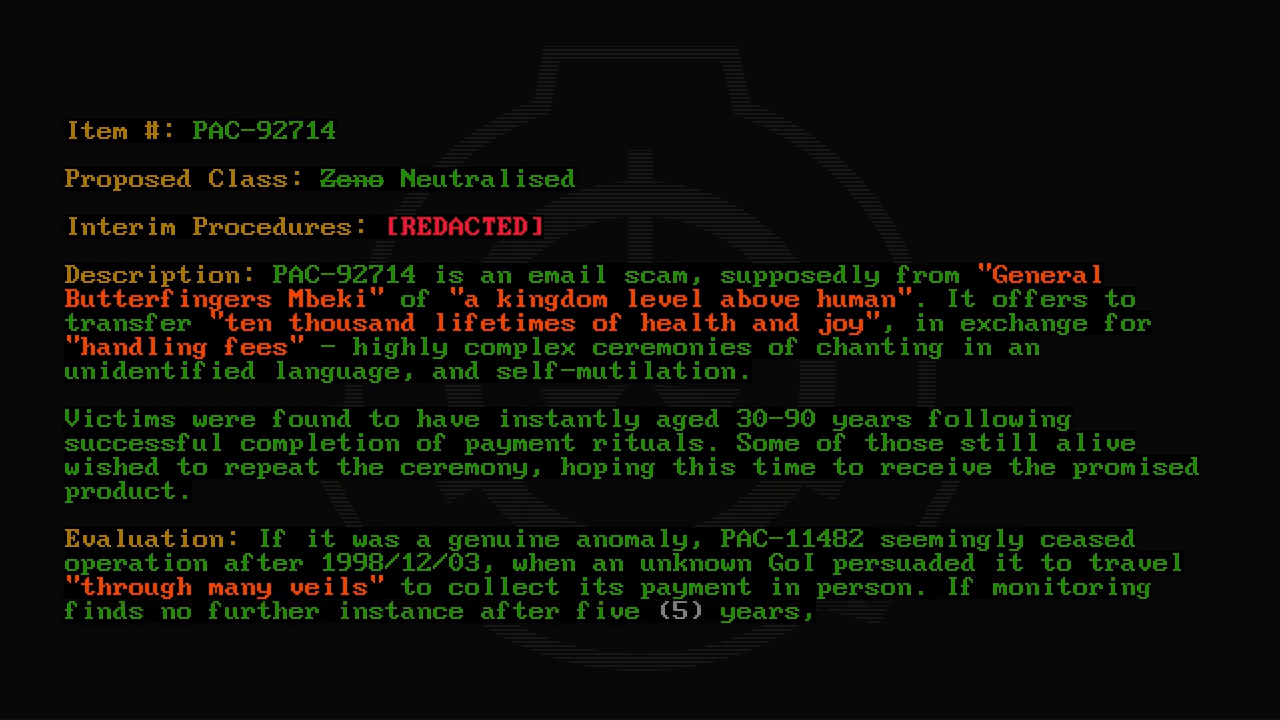
{"action": "type", "text": "PAC-1148"}
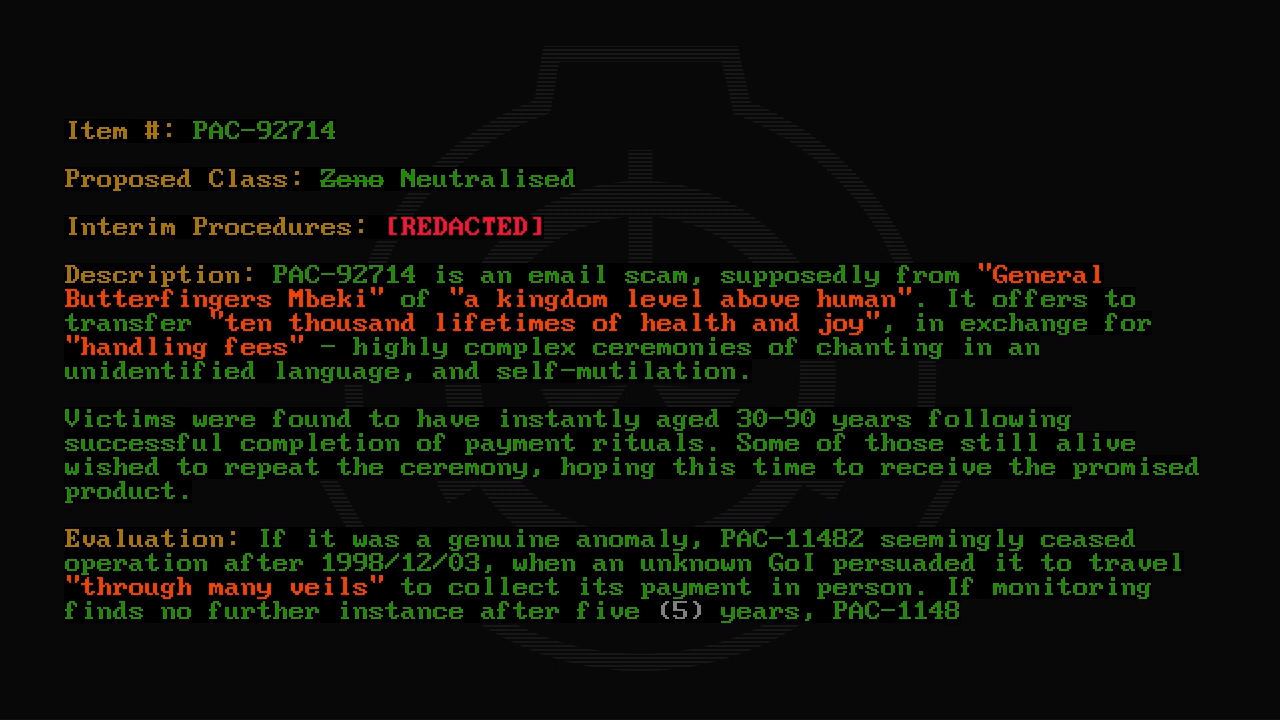